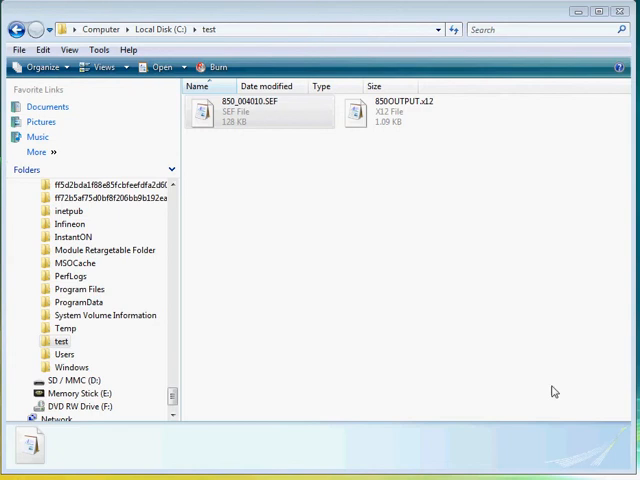
# Select the 850_004010.SEF file in the C:\test folder.
pyautogui.click(264, 112)
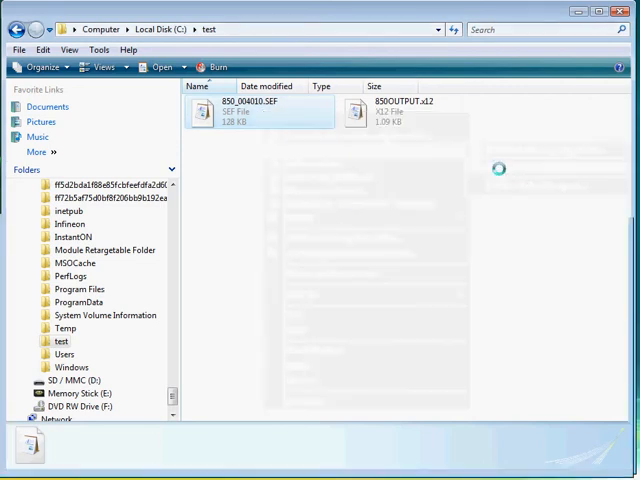
# View the raw SEF text in WordPad, scrolling down and back up, then close WordPad.
pyautogui.doubleClick(256, 110)
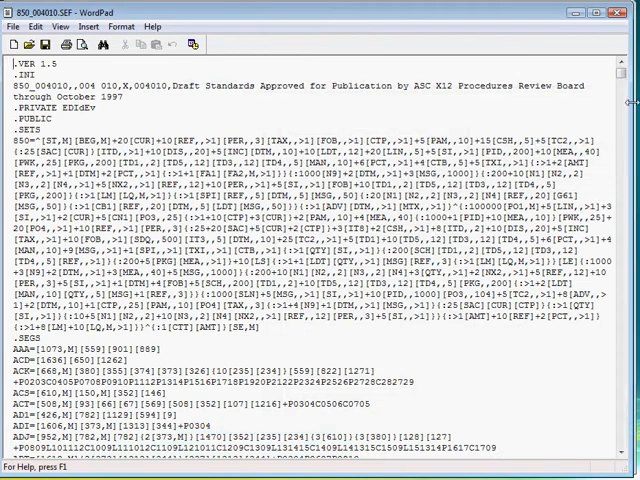
pyautogui.scroll(-3)
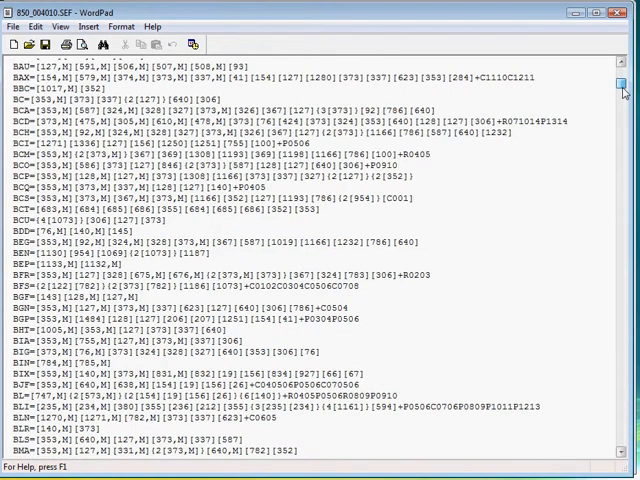
pyautogui.scroll(3)
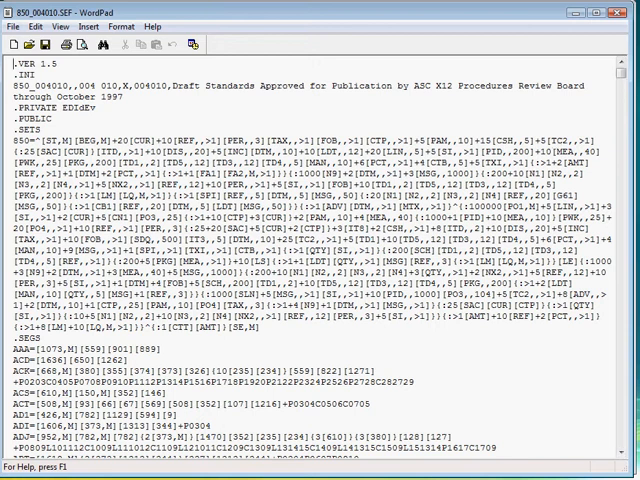
pyautogui.click(18, 24)
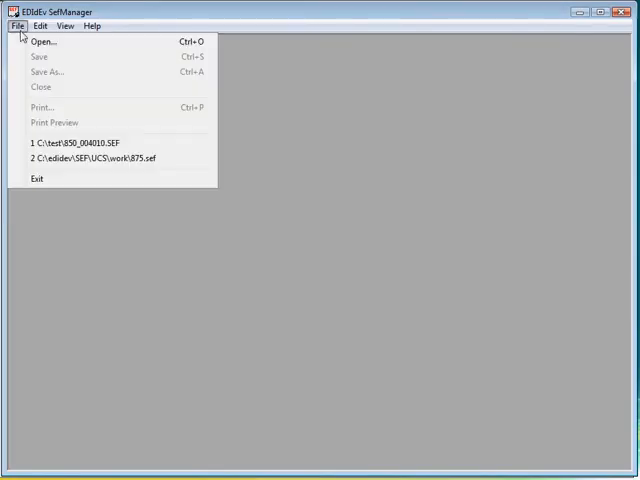
# Open 850_004010.SEF from the test folder to show the 850 Purchase Order tree.
pyautogui.click(44, 42)
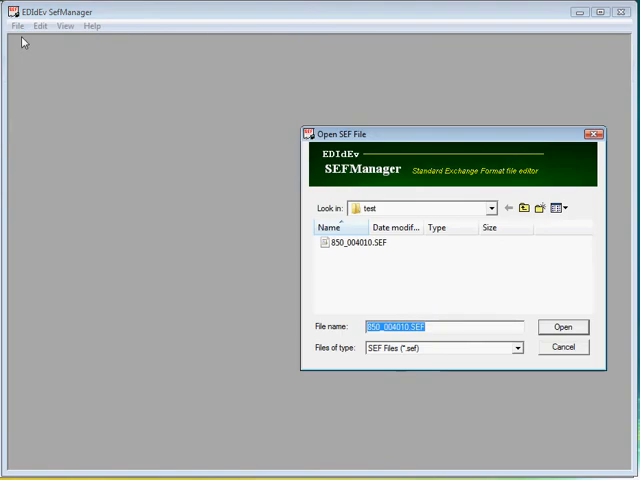
pyautogui.moveTo(352, 260)
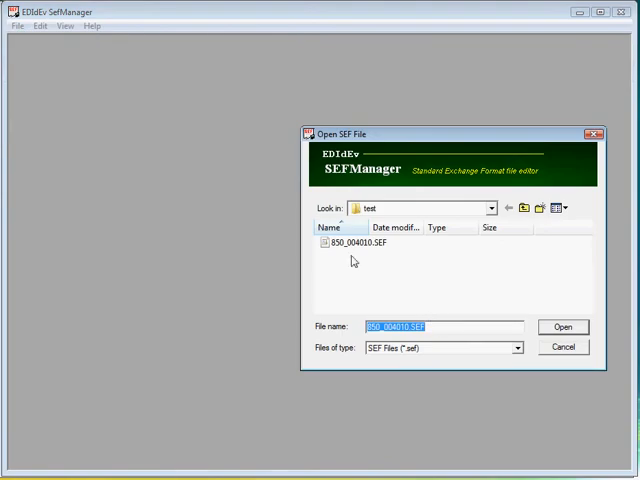
pyautogui.click(356, 244)
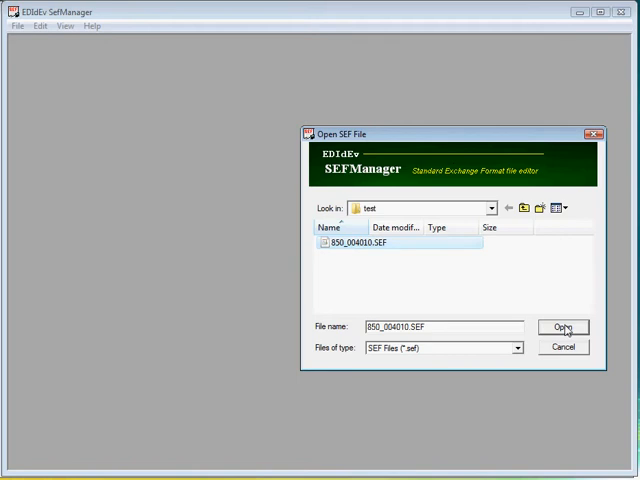
pyautogui.click(564, 328)
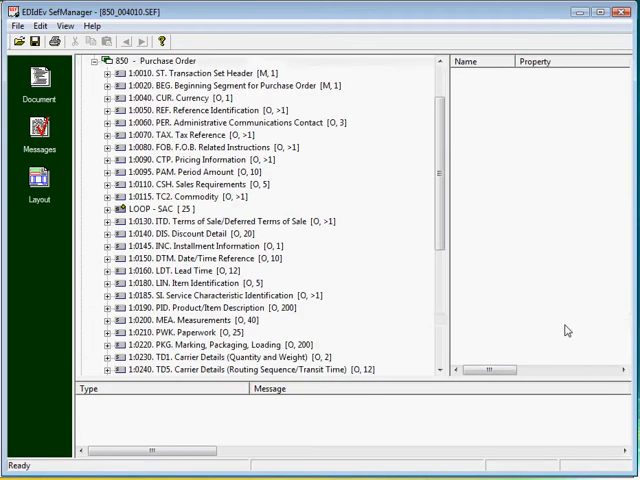
# Expand the REF segment and show element 128 Reference Identification Qualifier's properties.
pyautogui.click(200, 108)
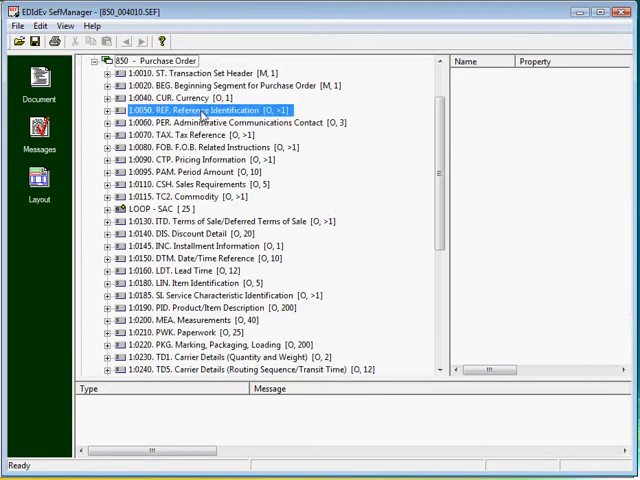
pyautogui.click(96, 108)
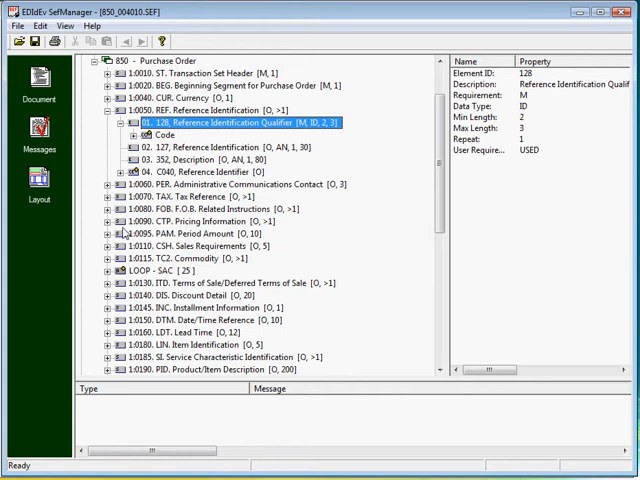
pyautogui.click(40, 184)
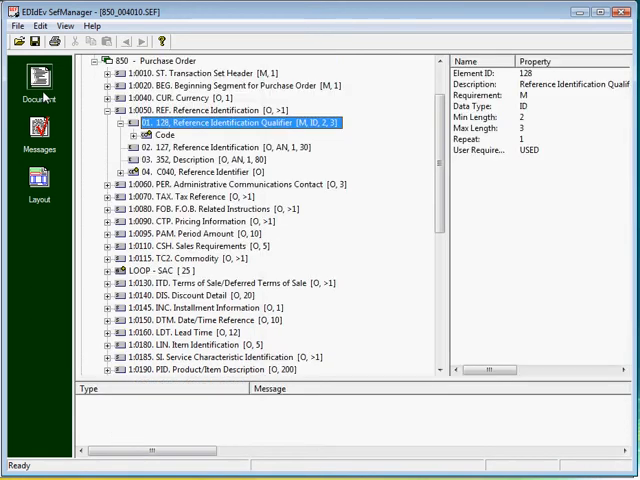
pyautogui.click(200, 108)
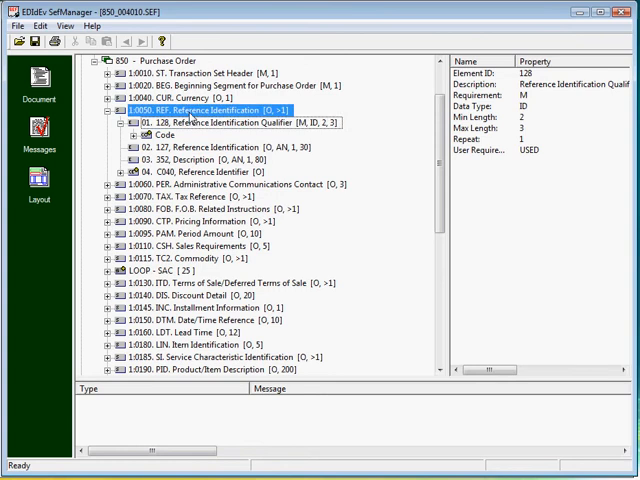
# Review the REF segment's requirement and usage via Change Segment Reference.
pyautogui.rightClick(180, 108)
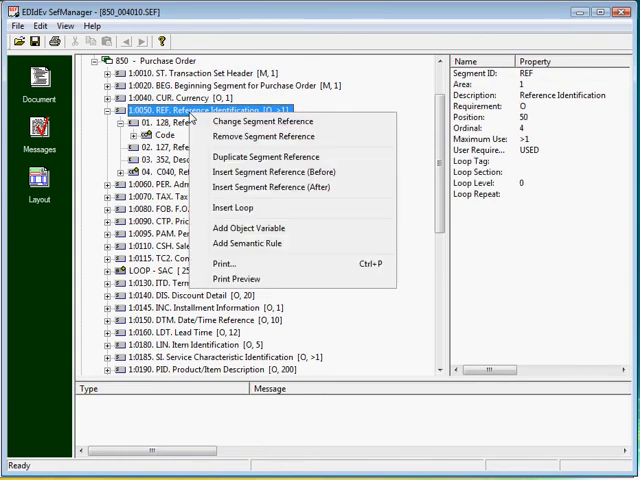
pyautogui.click(262, 120)
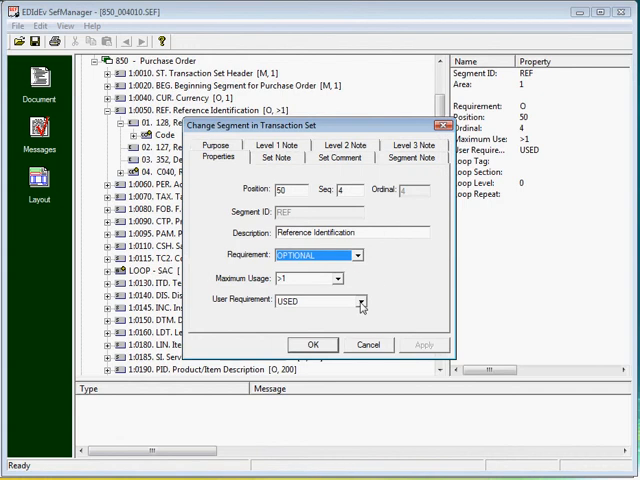
pyautogui.click(360, 300)
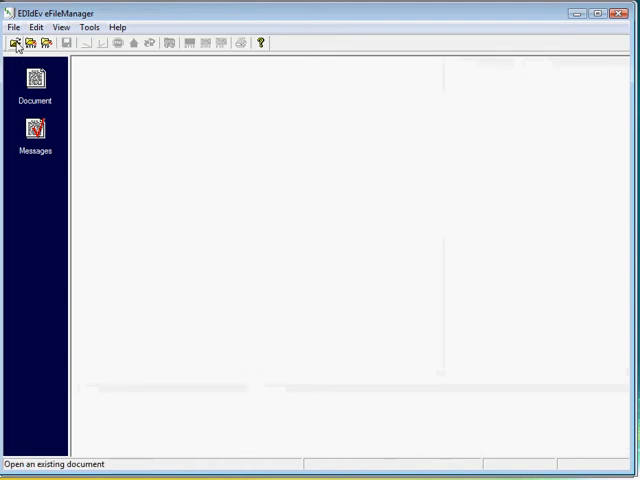
# Open C:\Test\850OUTPUT.x12 with 850_004010.SEF added as the validation guideline.
pyautogui.click(16, 44)
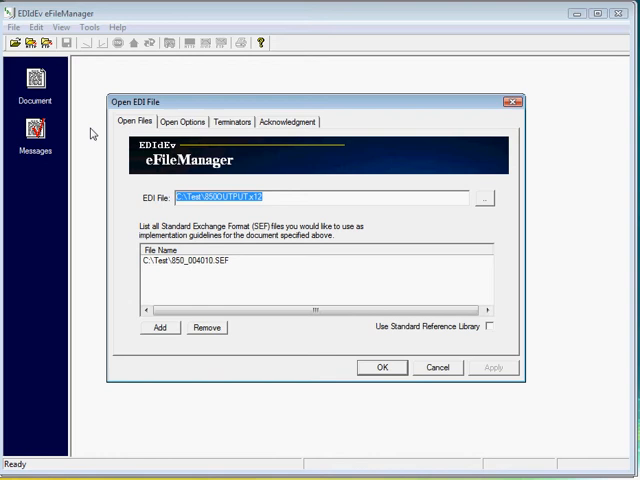
pyautogui.moveTo(212, 288)
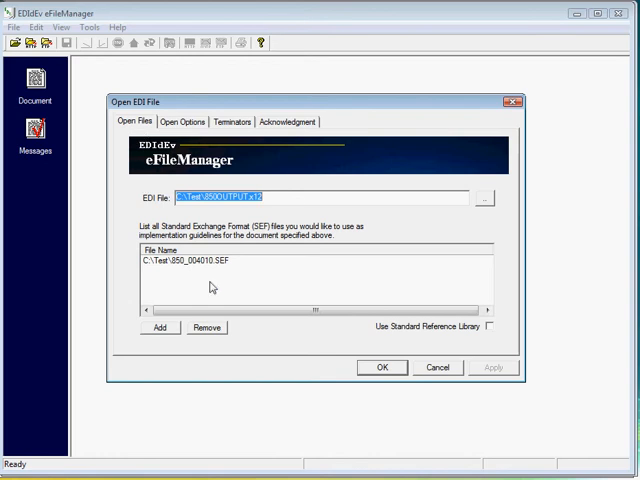
pyautogui.click(180, 260)
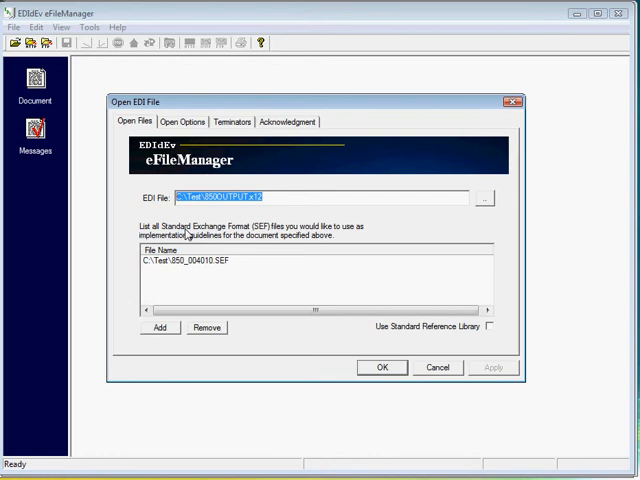
pyautogui.click(182, 260)
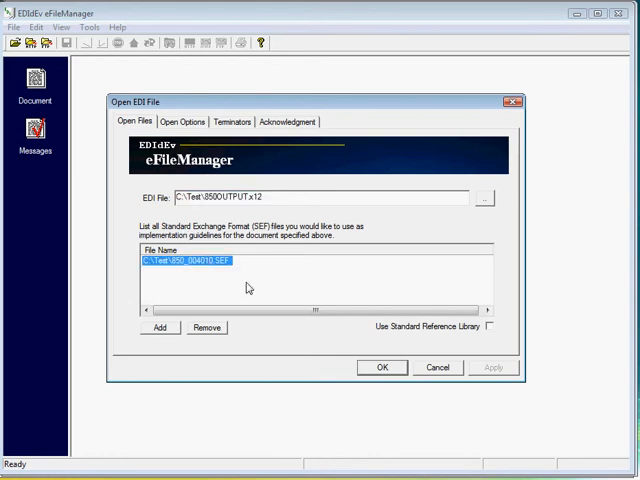
pyautogui.click(382, 368)
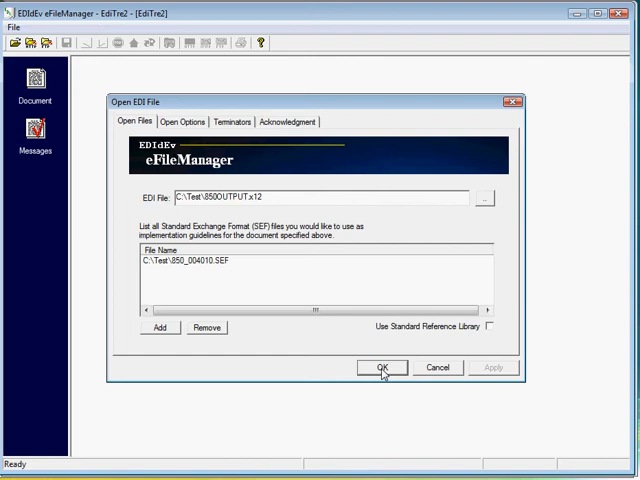
pyautogui.click(382, 368)
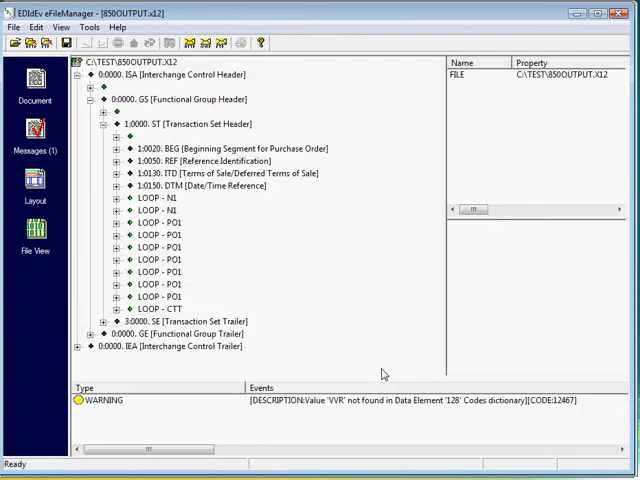
pyautogui.moveTo(198, 208)
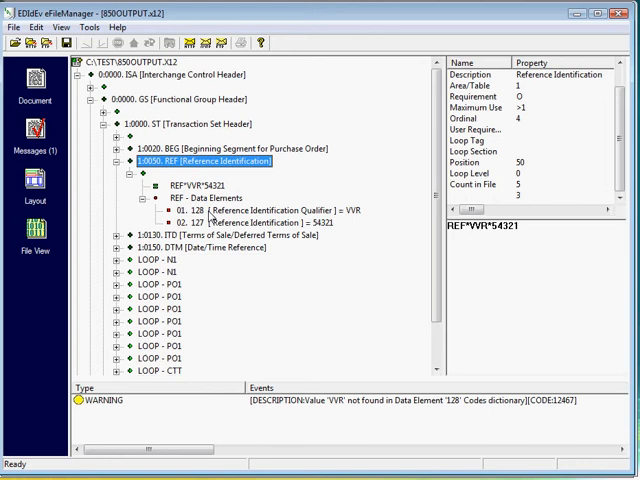
pyautogui.moveTo(200, 340)
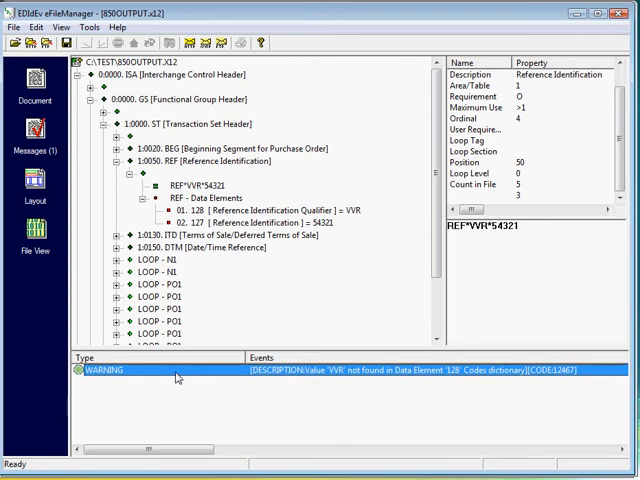
# Inspect the WARNING about the unrecognised VVR code in the Messages pane.
pyautogui.click(262, 210)
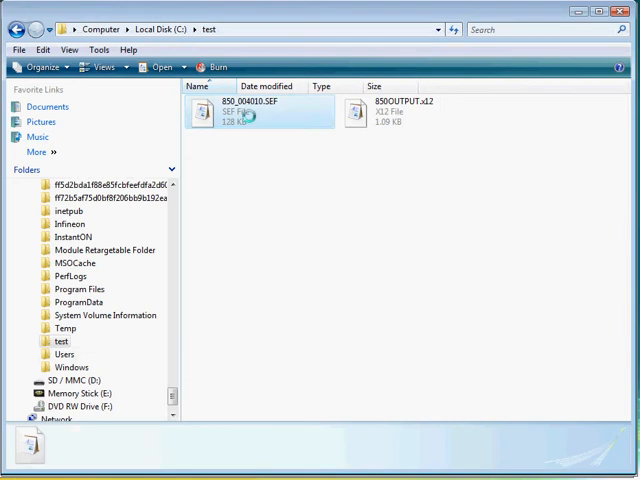
pyautogui.rightClick(230, 112)
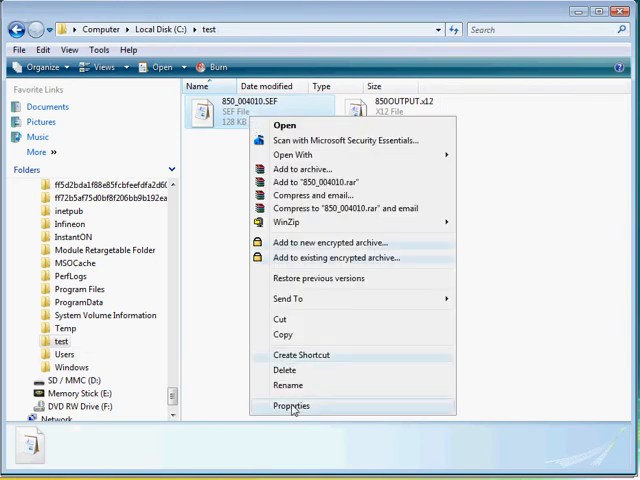
pyautogui.click(292, 404)
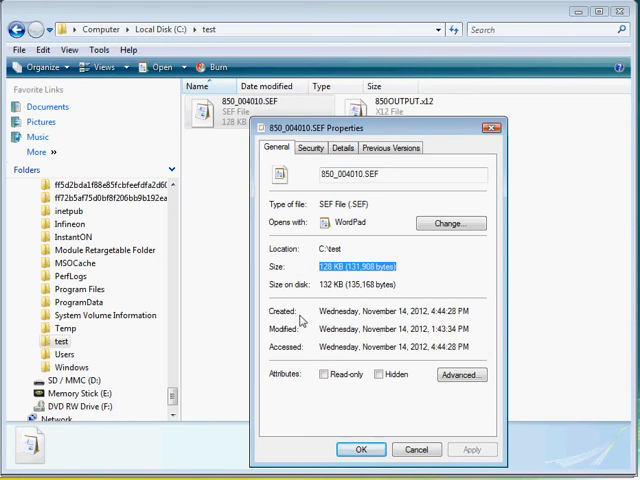
pyautogui.moveTo(362, 448)
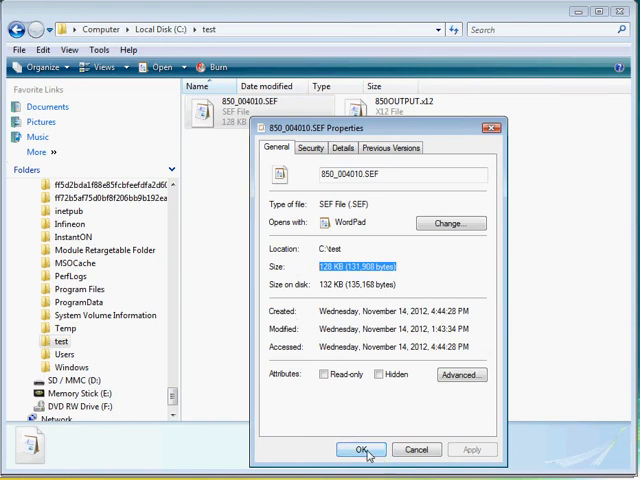
pyautogui.click(360, 448)
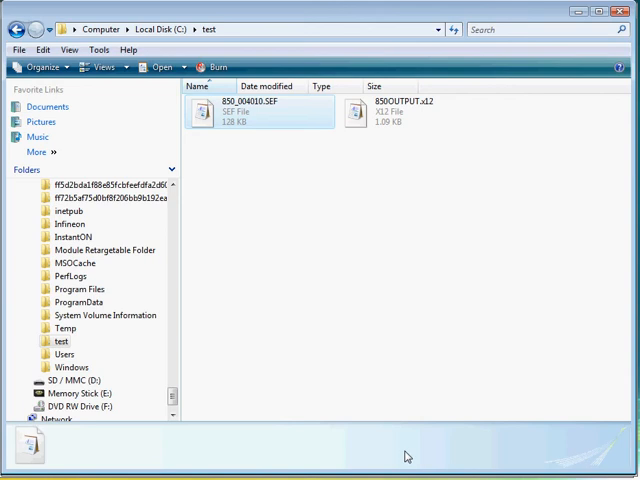
pyautogui.moveTo(406, 456)
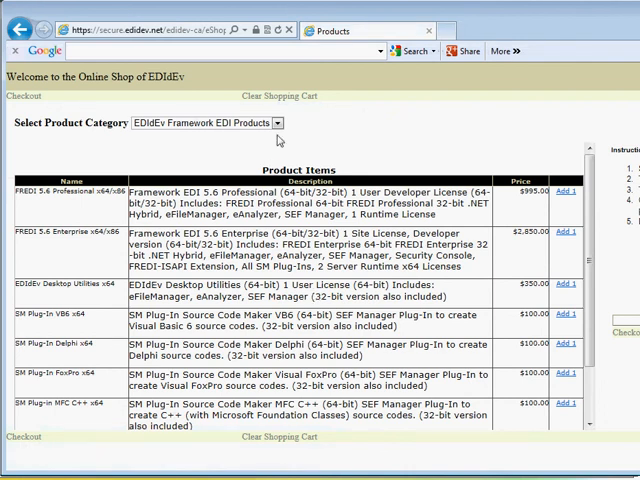
# Choose the SEF X12 004010 category and scroll its product list to the Purchase Order entries.
pyautogui.click(280, 122)
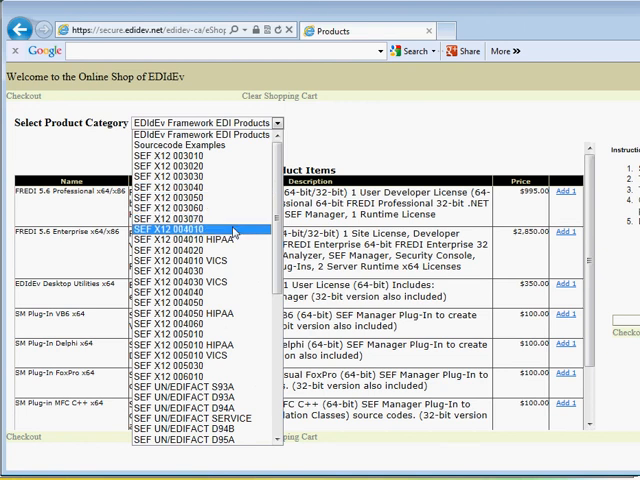
pyautogui.click(186, 228)
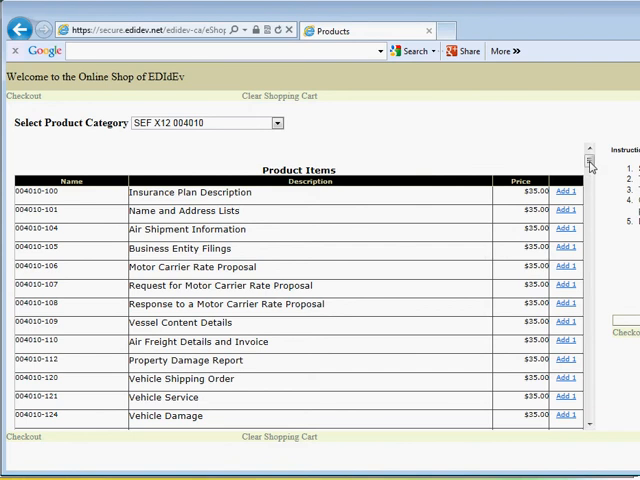
pyautogui.scroll(-3)
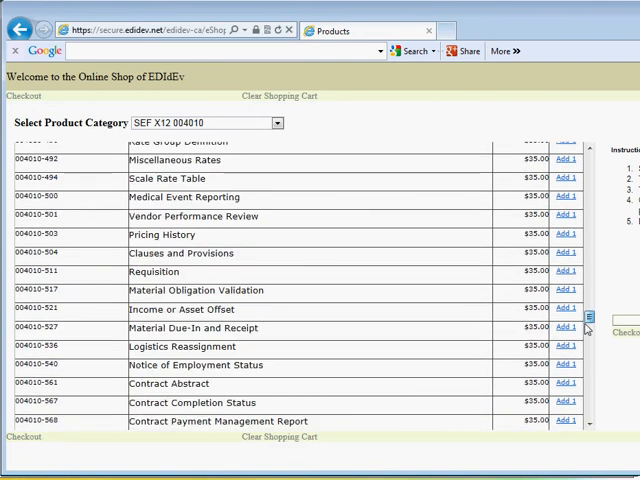
pyautogui.scroll(-3)
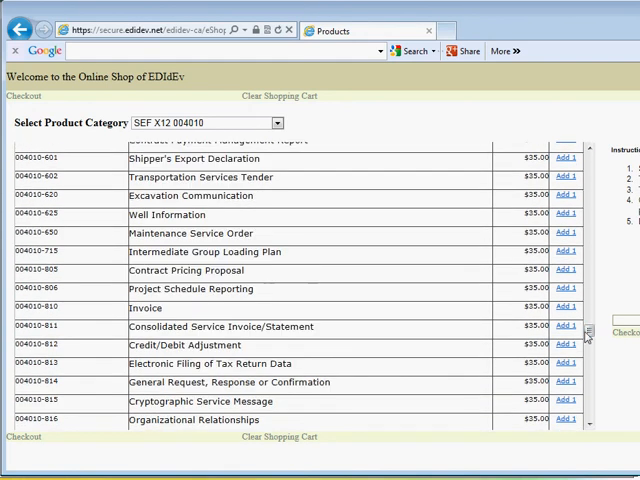
pyautogui.scroll(-3)
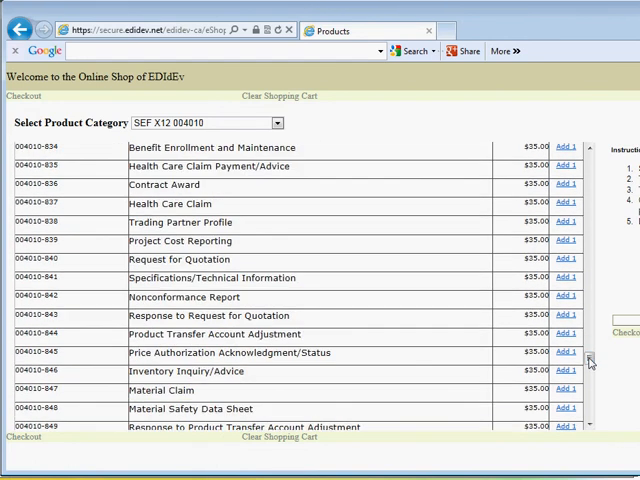
pyautogui.scroll(-3)
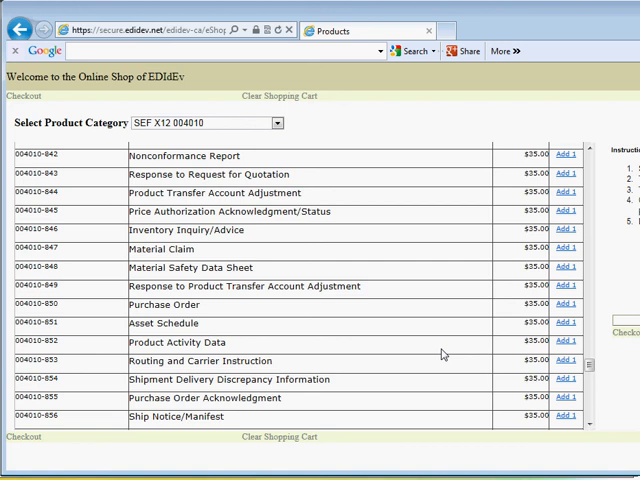
pyautogui.moveTo(444, 352)
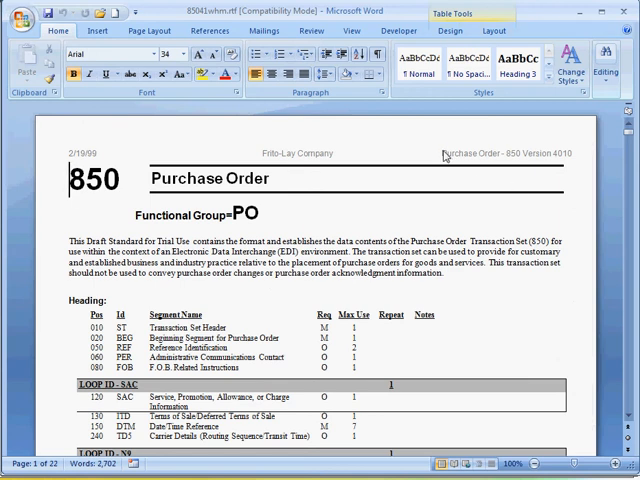
pyautogui.moveTo(552, 160)
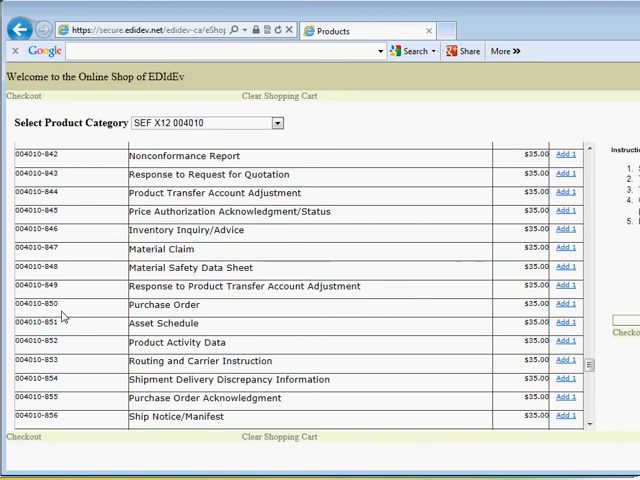
# Highlight 'Purchase Order' in the 004010-850 product row.
pyautogui.doubleClick(42, 304)
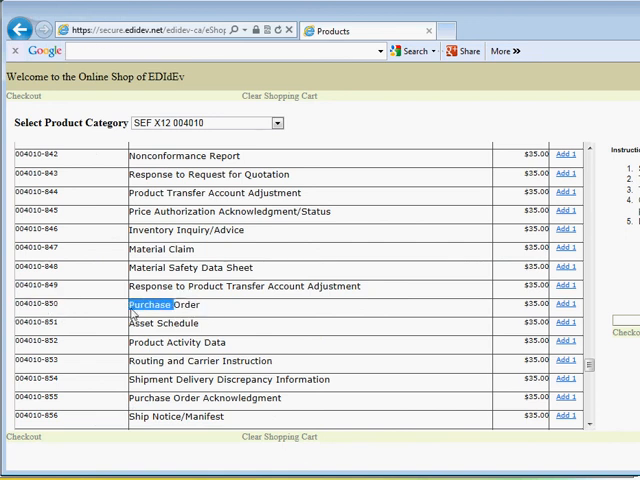
pyautogui.doubleClick(152, 304)
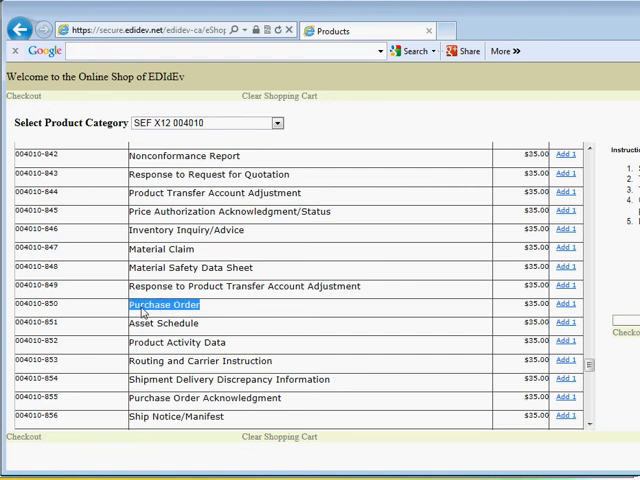